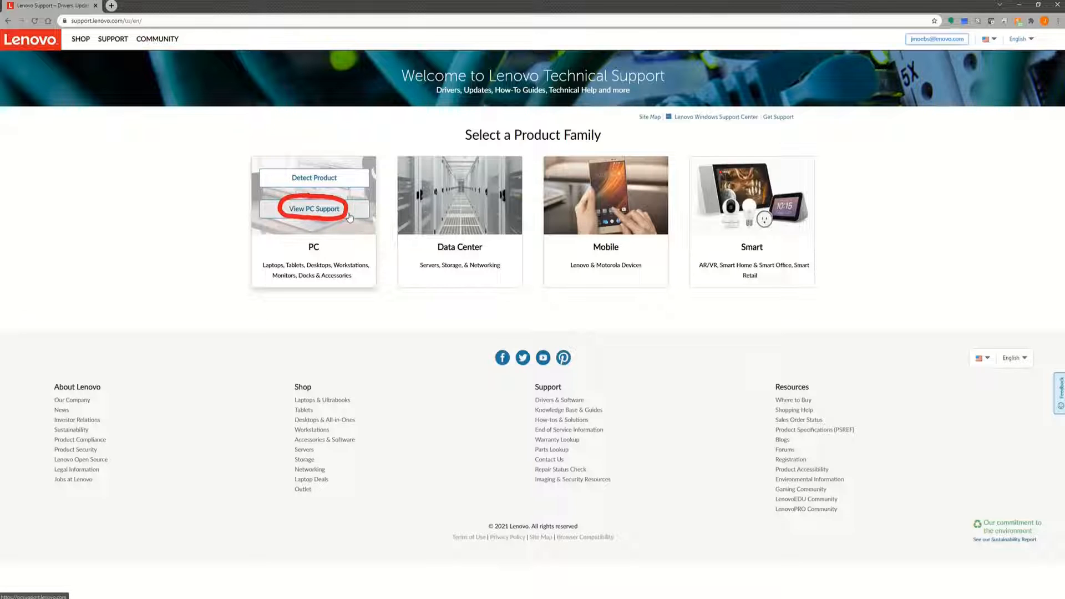
Search PC Support for 'Thinkstation P620' to show the P620 Workstation result
left_click(313, 209)
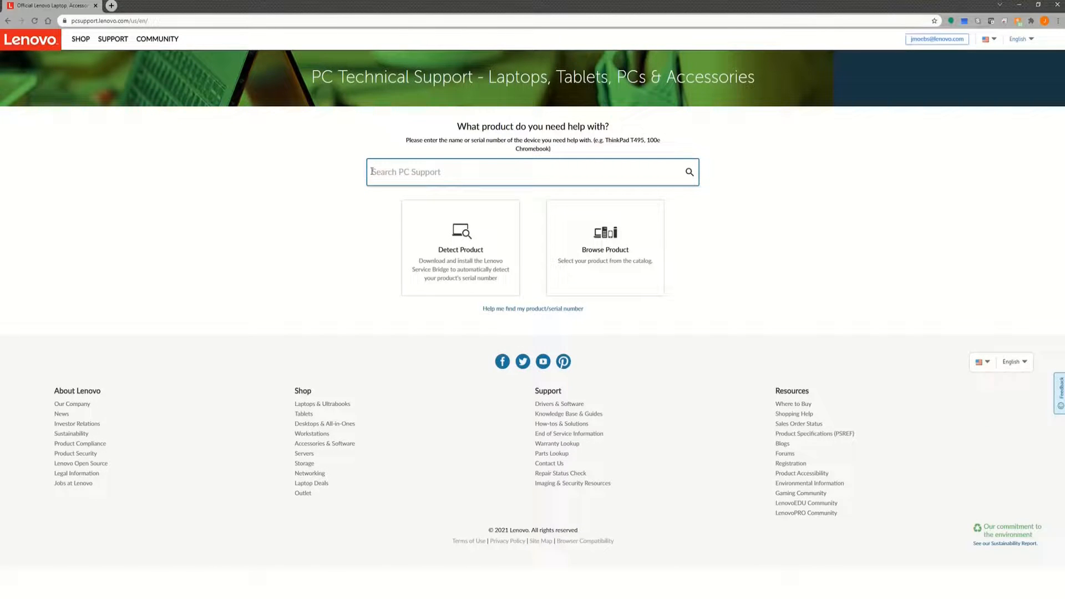
type("Thinkstation P")
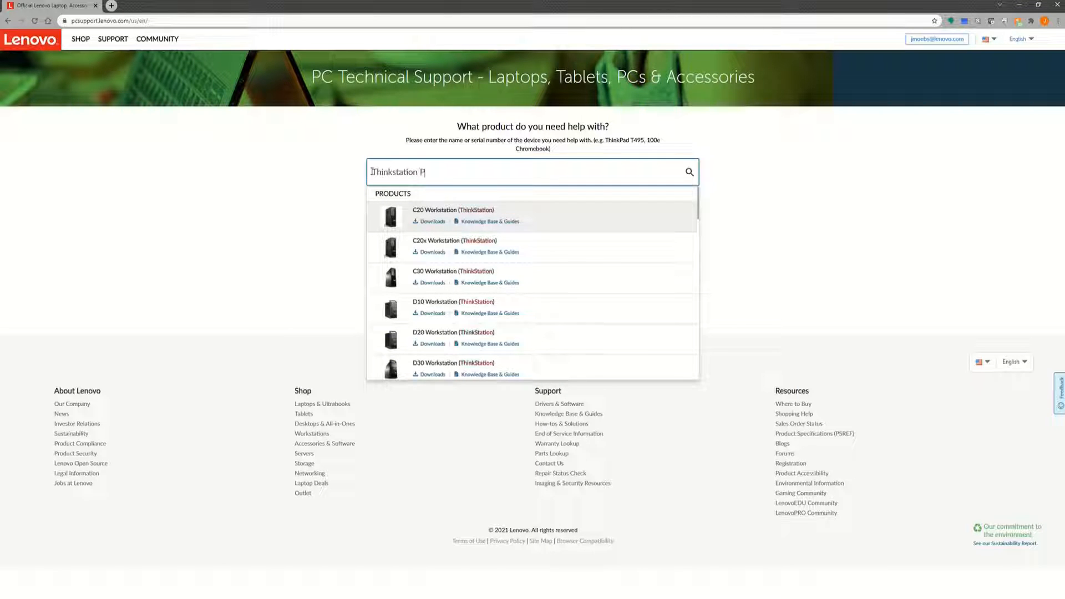
type("620")
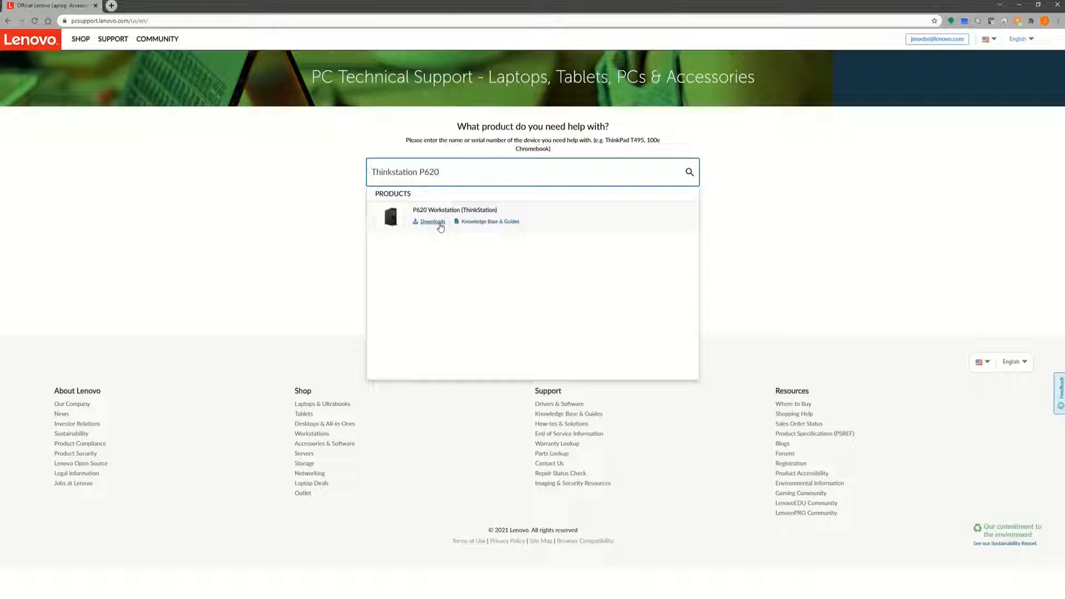
Download the P620 BIOS/UEFI Flash BIOS Update in its CD ISO image version
left_click(433, 221)
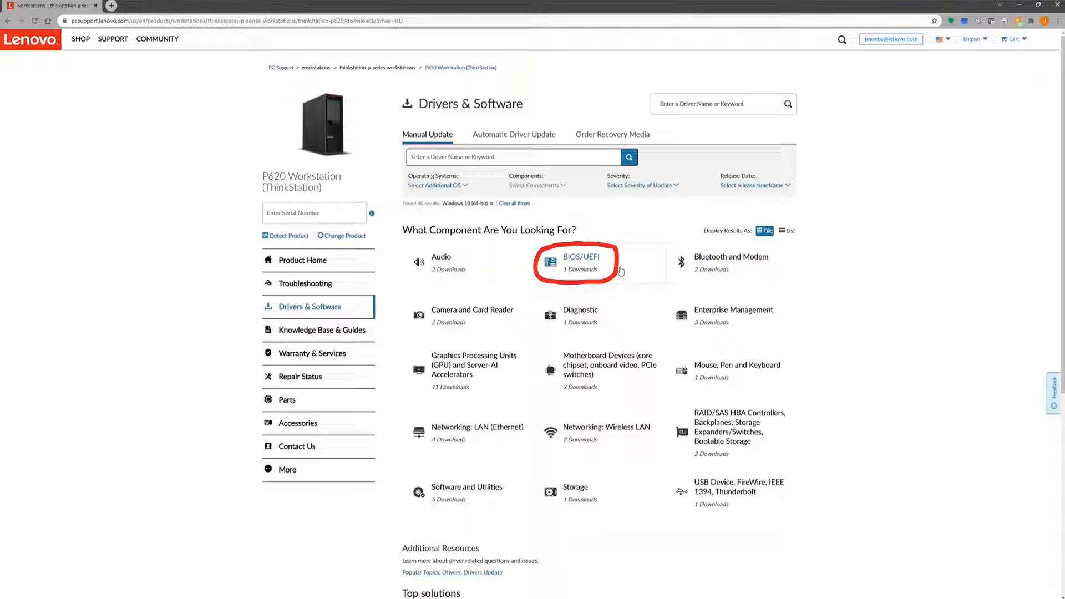
left_click(581, 263)
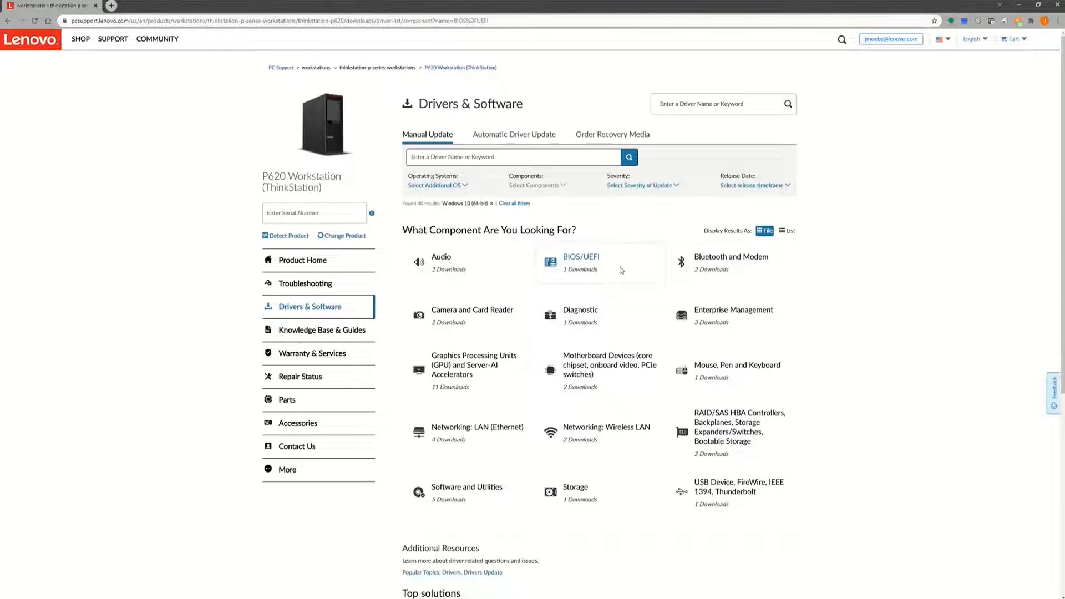
left_click(581, 263)
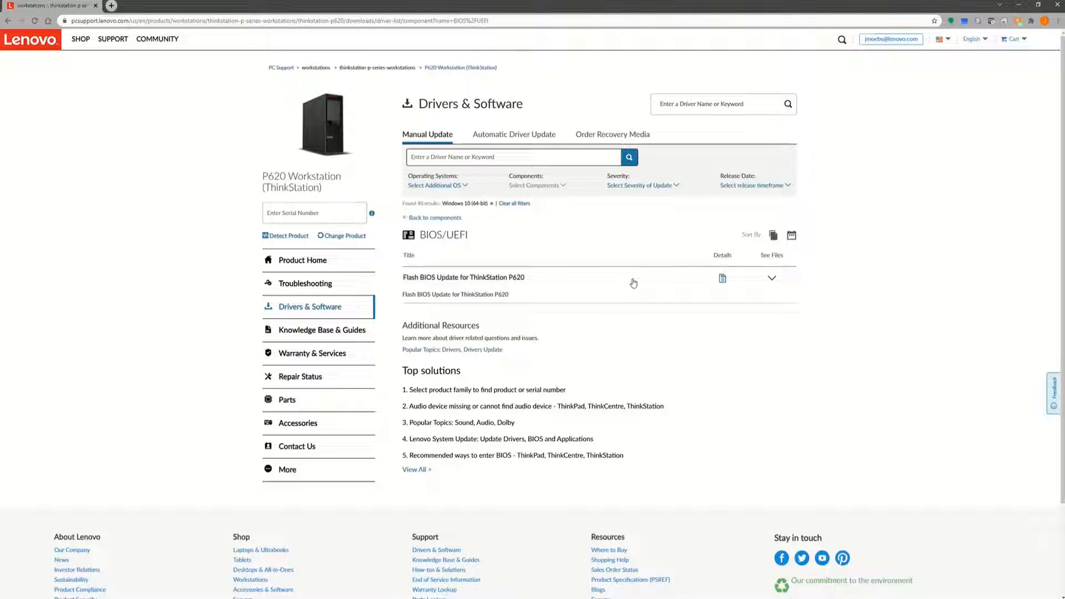
left_click(772, 278)
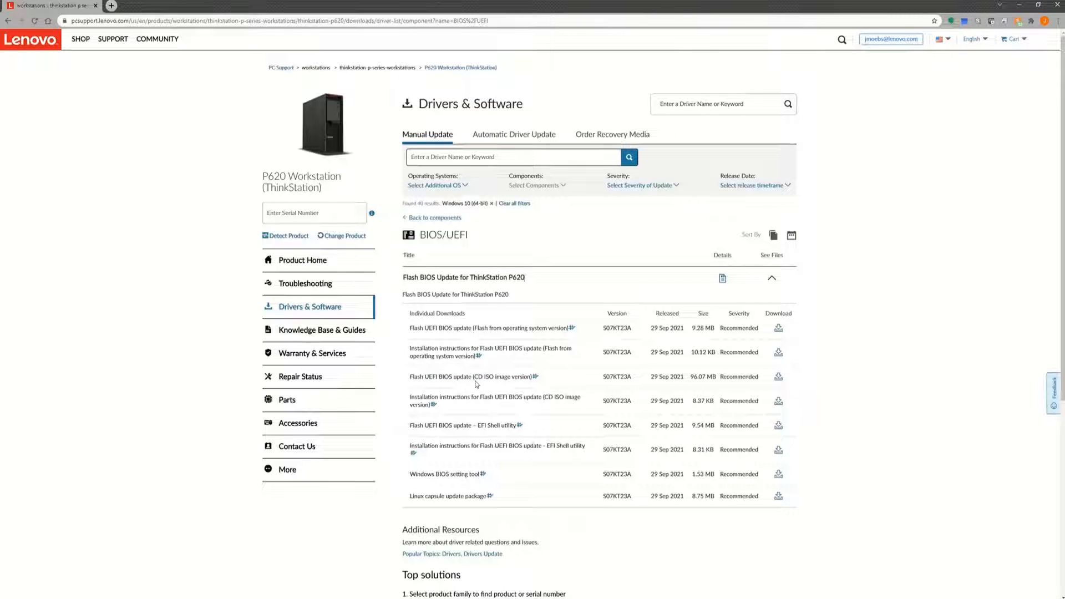
mouse_move(559, 382)
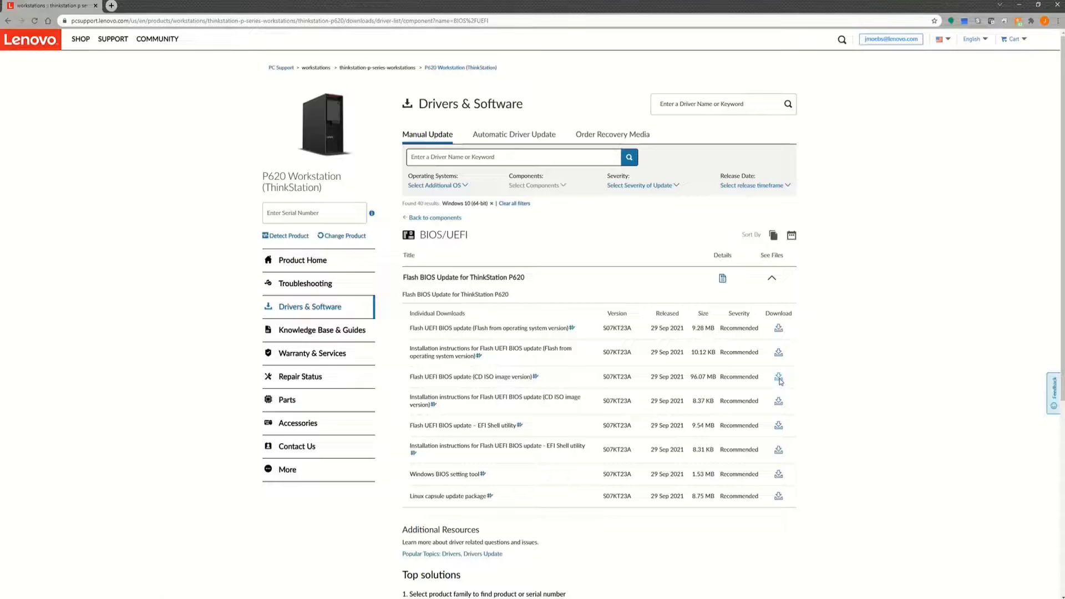
left_click(778, 377)
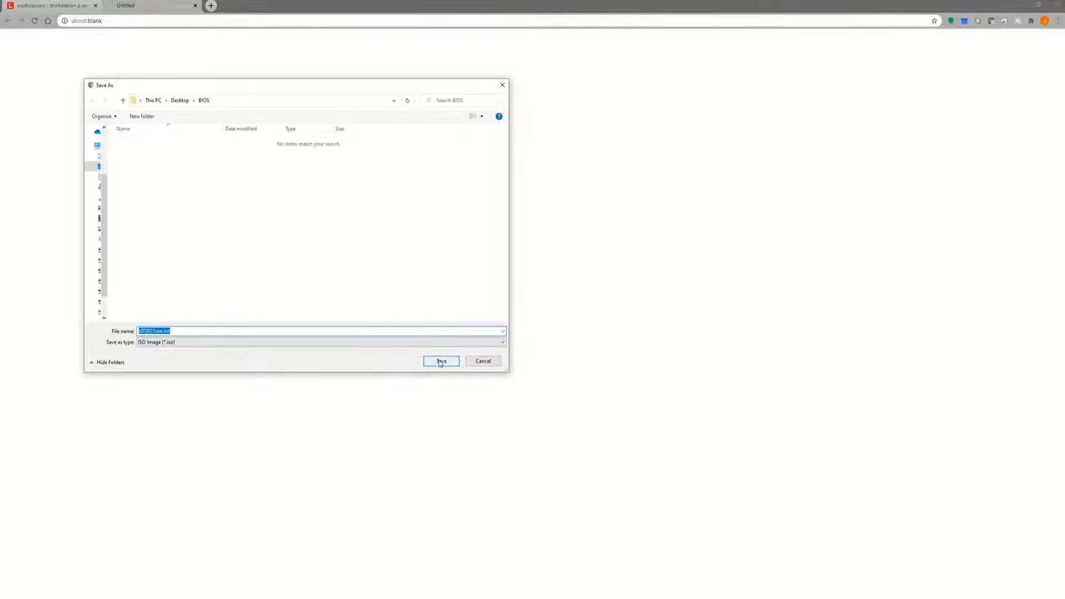
Save the BIOS ISO image into the Desktop BIOS folder
left_click(440, 361)
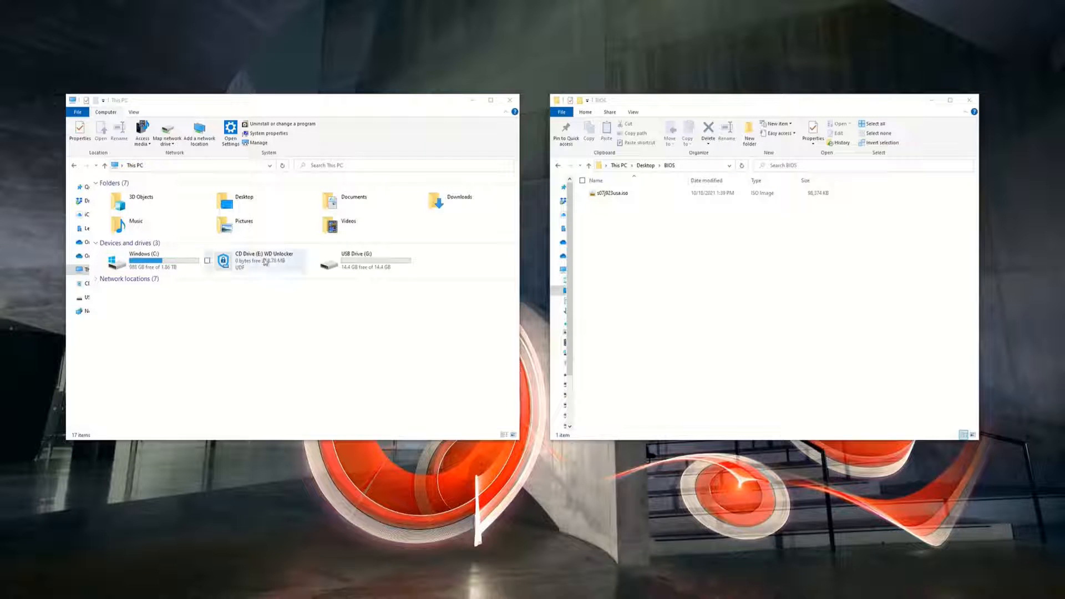
Format USB Drive (G:) as FAT32, accepting the data-erase warning
right_click(360, 260)
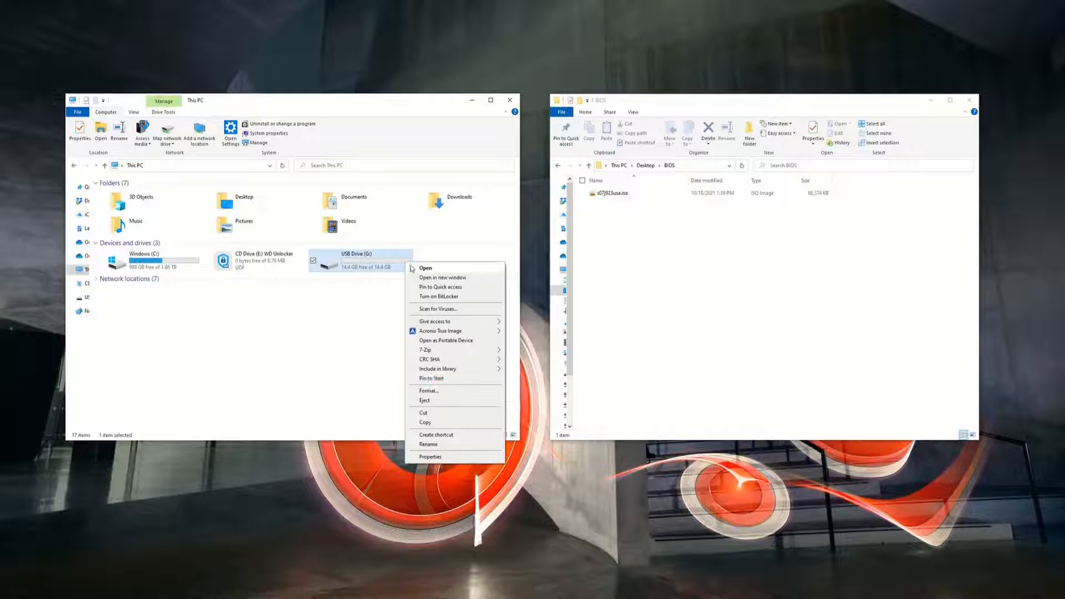
left_click(427, 391)
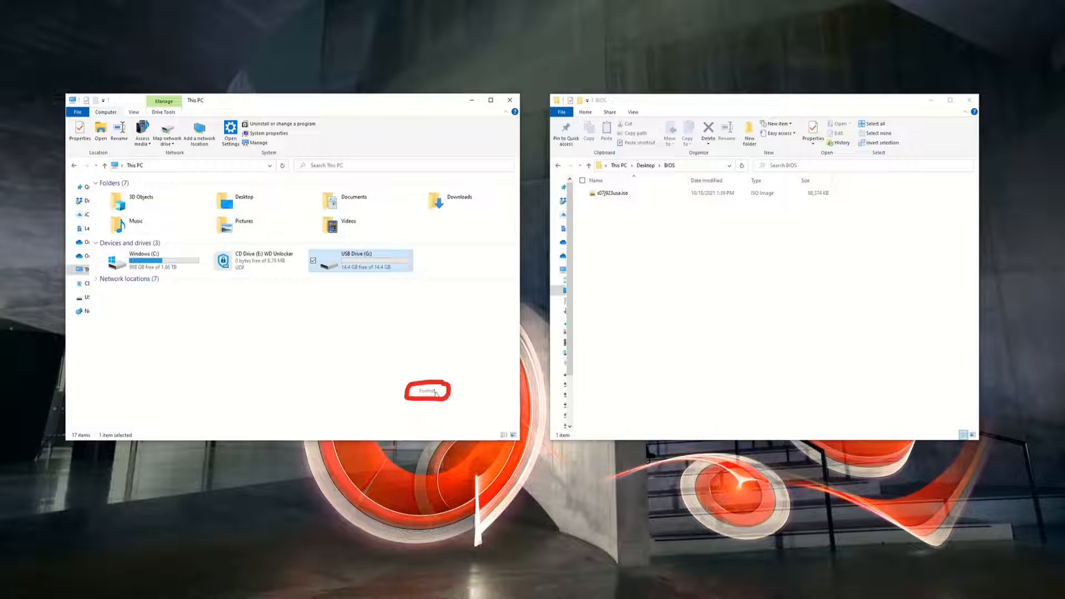
left_click(427, 390)
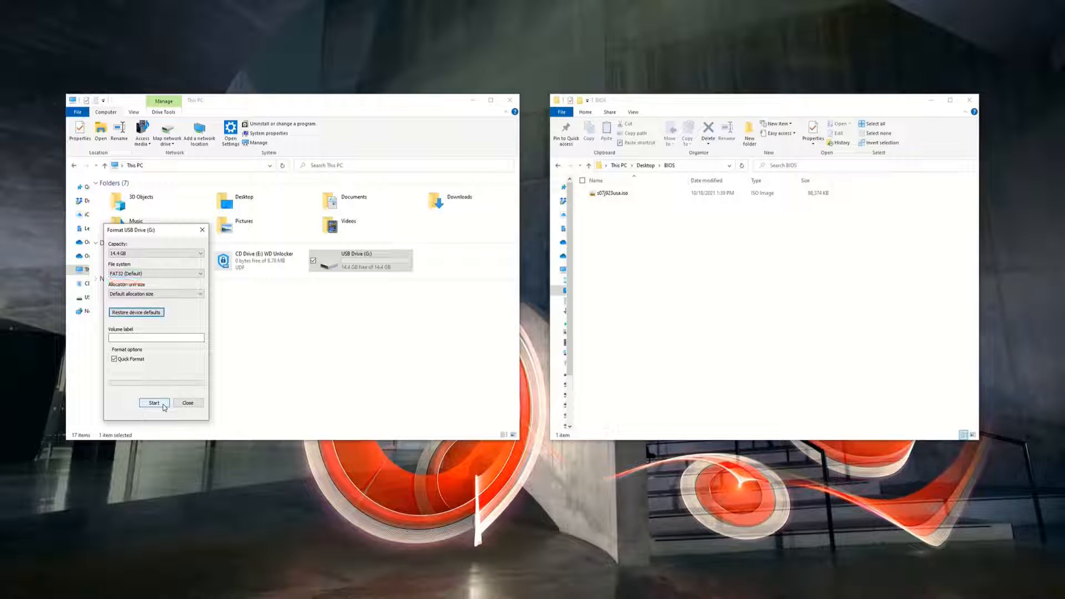
left_click(154, 403)
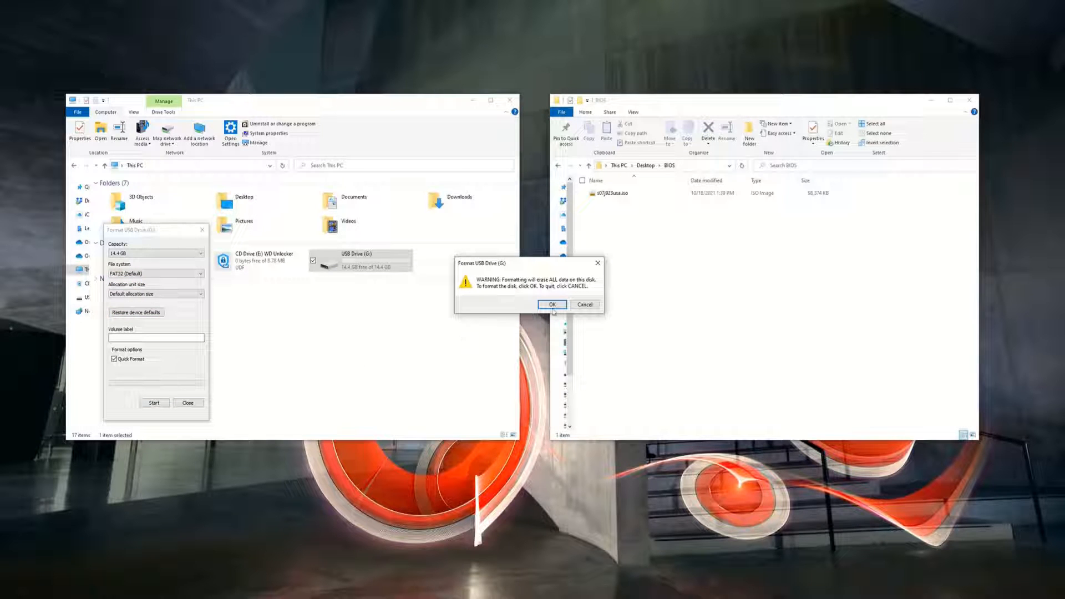
left_click(553, 305)
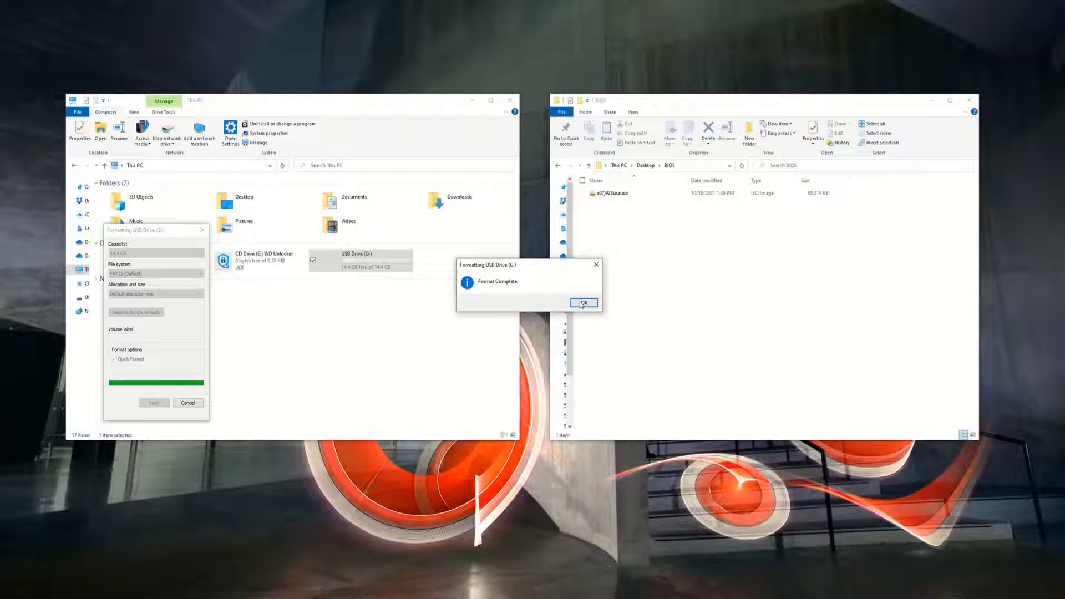
left_click(584, 303)
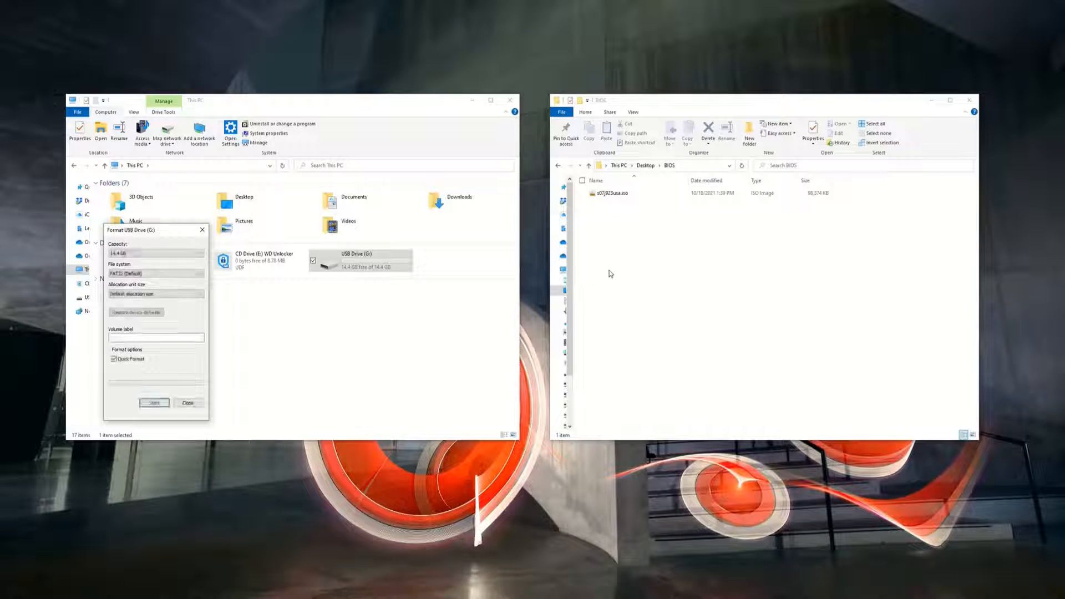
Mount the downloaded BIOS ISO image as a virtual drive
left_click(609, 193)
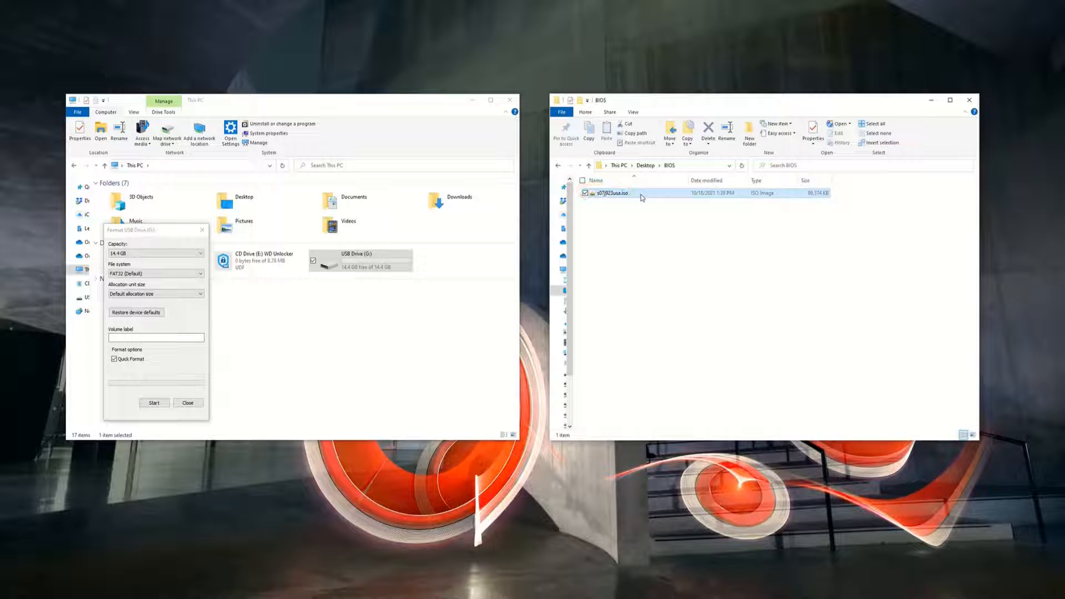
right_click(611, 193)
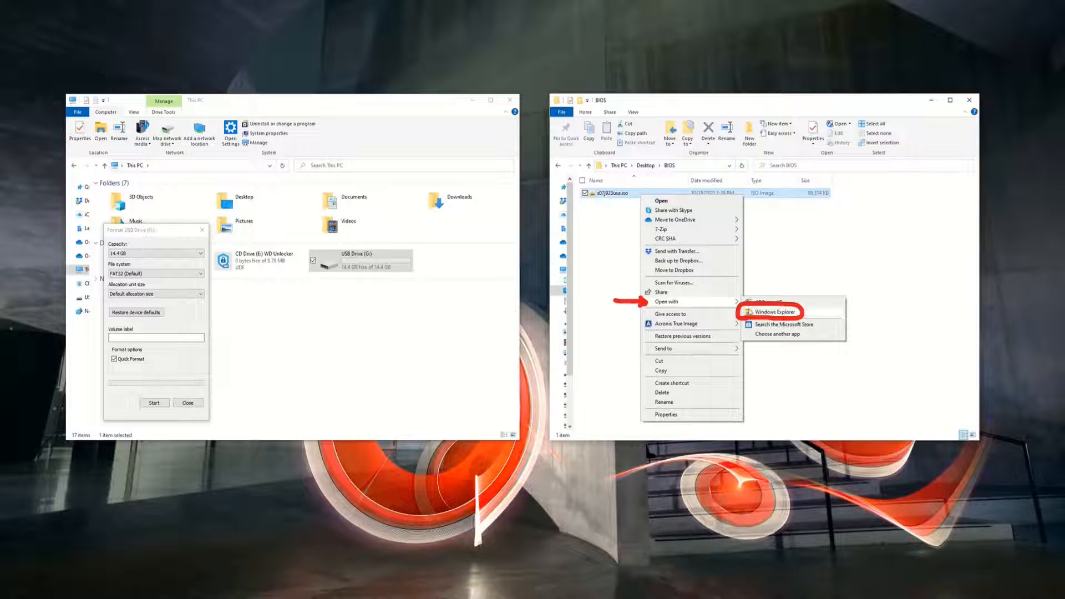
left_click(770, 311)
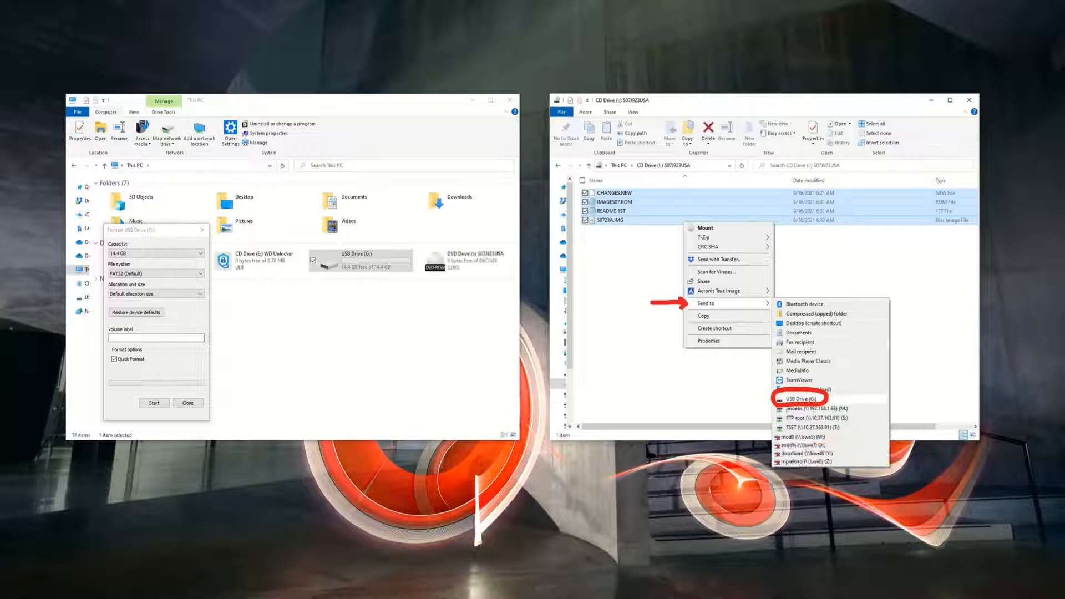
Copy the BIOS files to the USB drive and open it
left_click(800, 399)
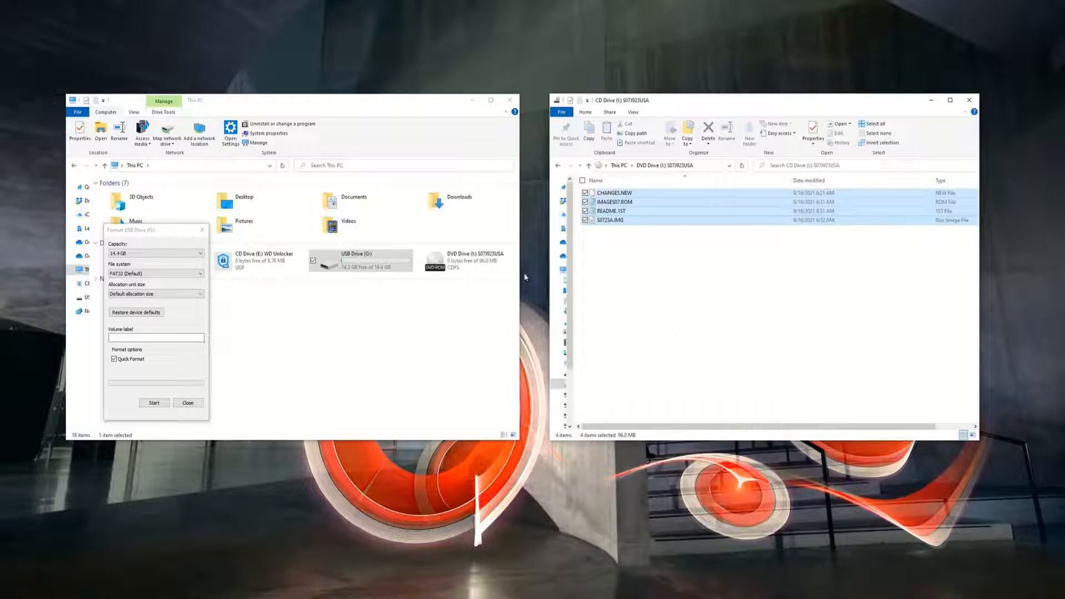
left_click(188, 403)
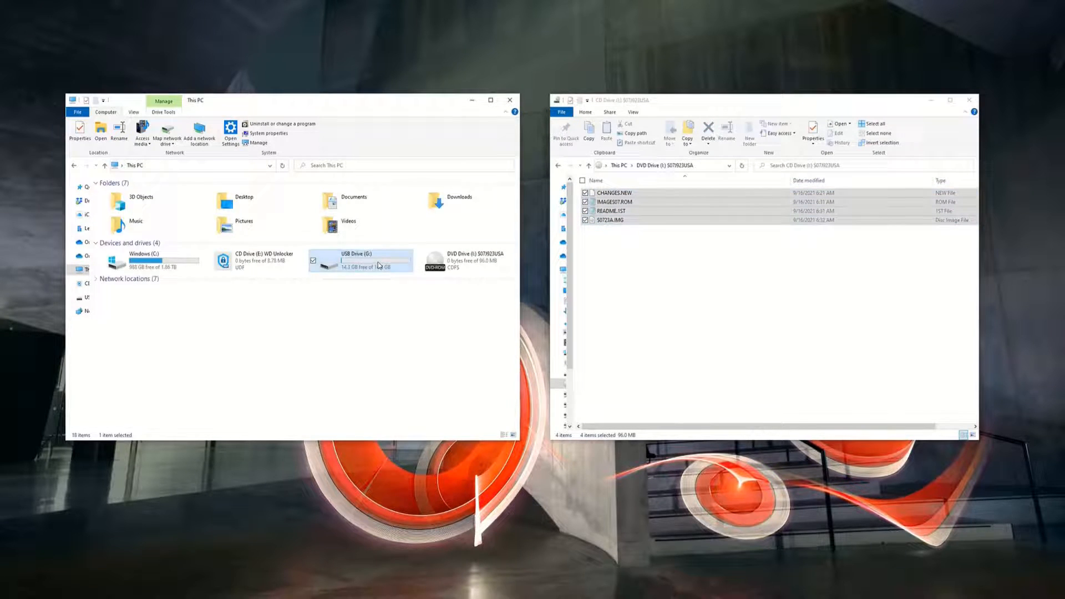
double_click(362, 261)
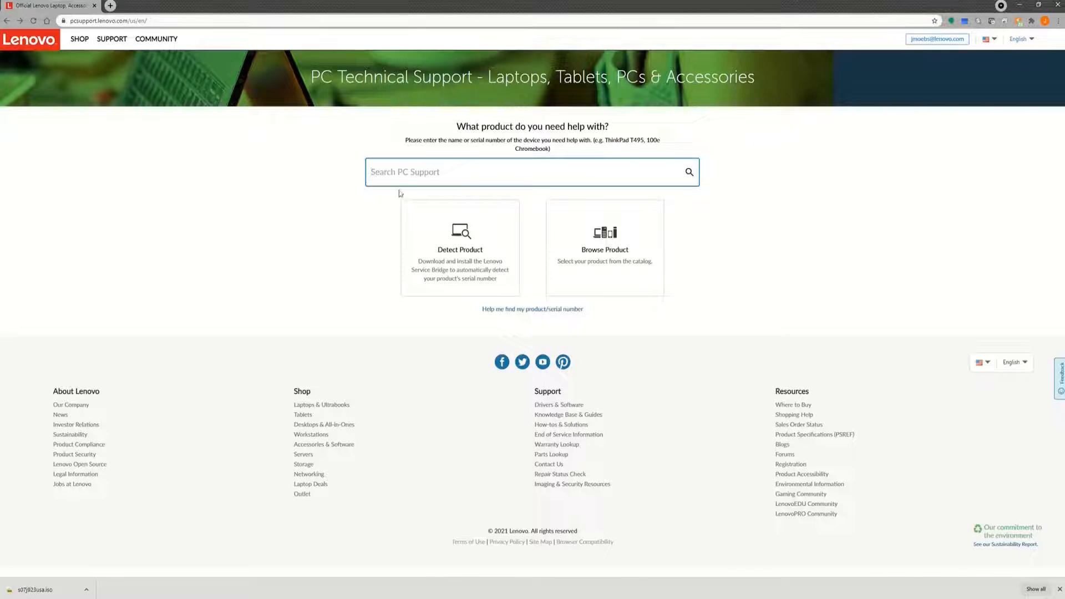
Search 'Thinkstation P620' and open the P620 Workstation product page
type("Th")
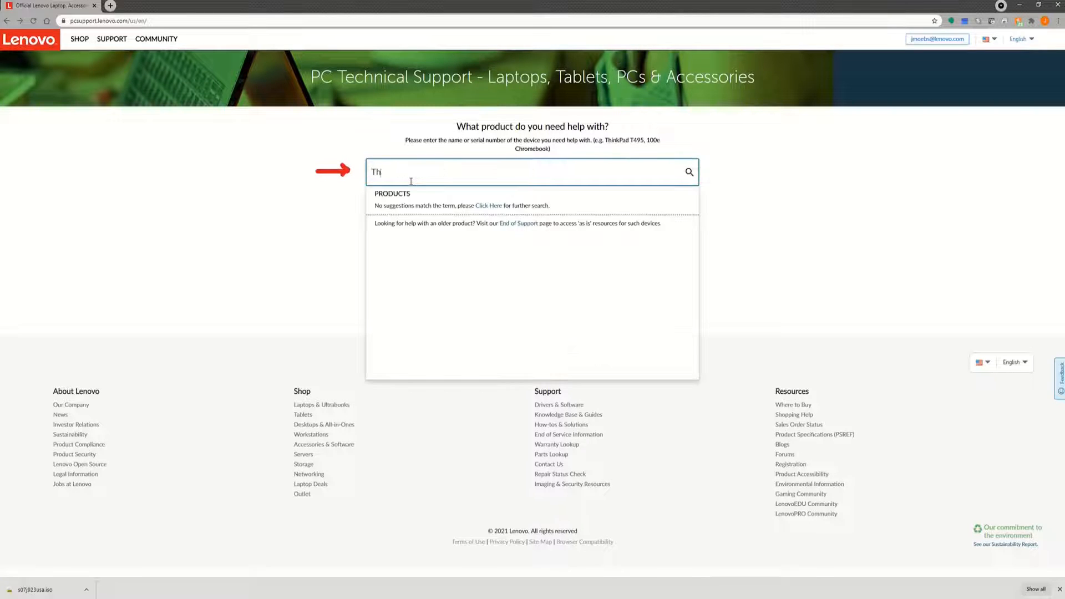
type("inkstation P")
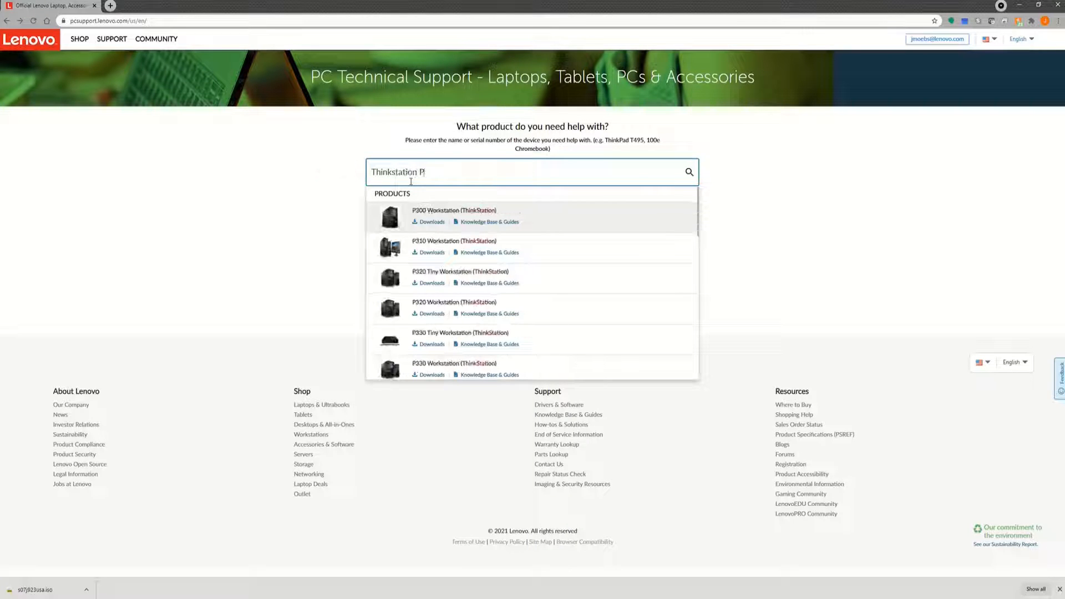
type("620")
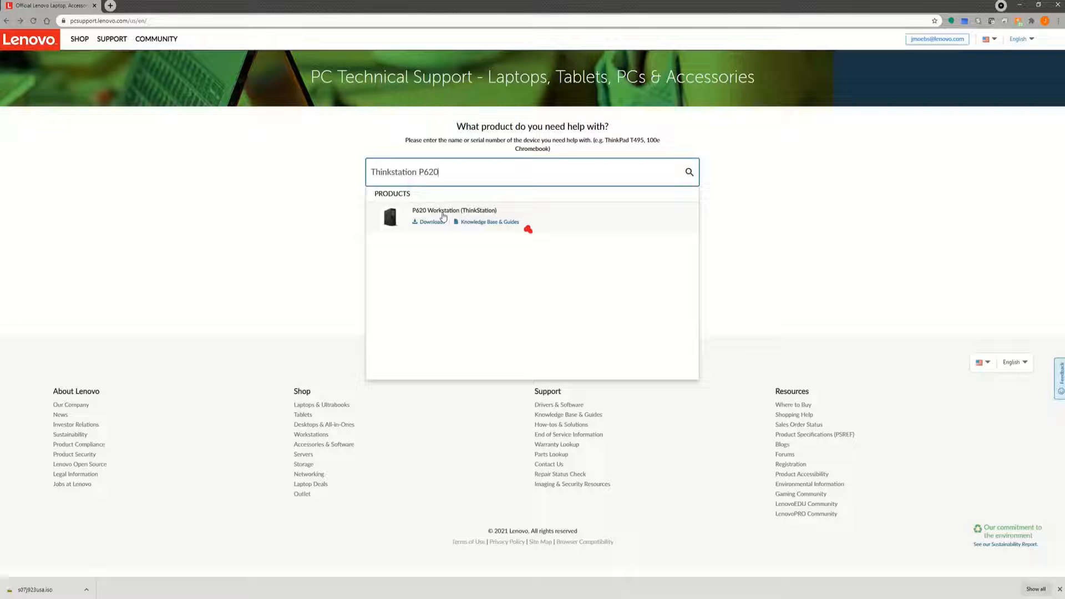
left_click(454, 209)
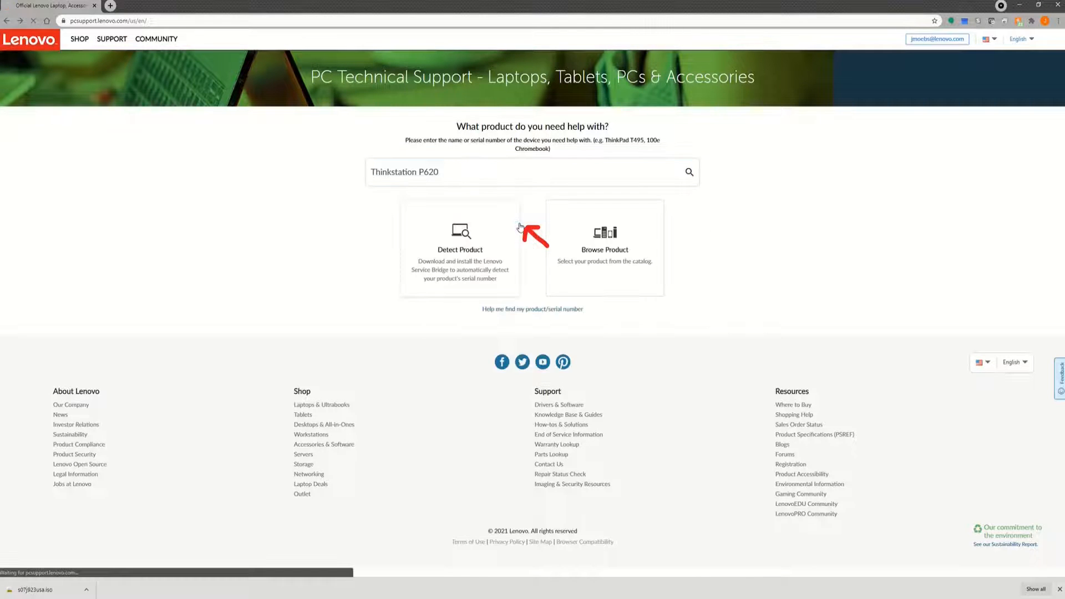
Open the English ThinkStation P620 User Guide from Knowledge Base & Guides > User Guides
left_click(689, 172)
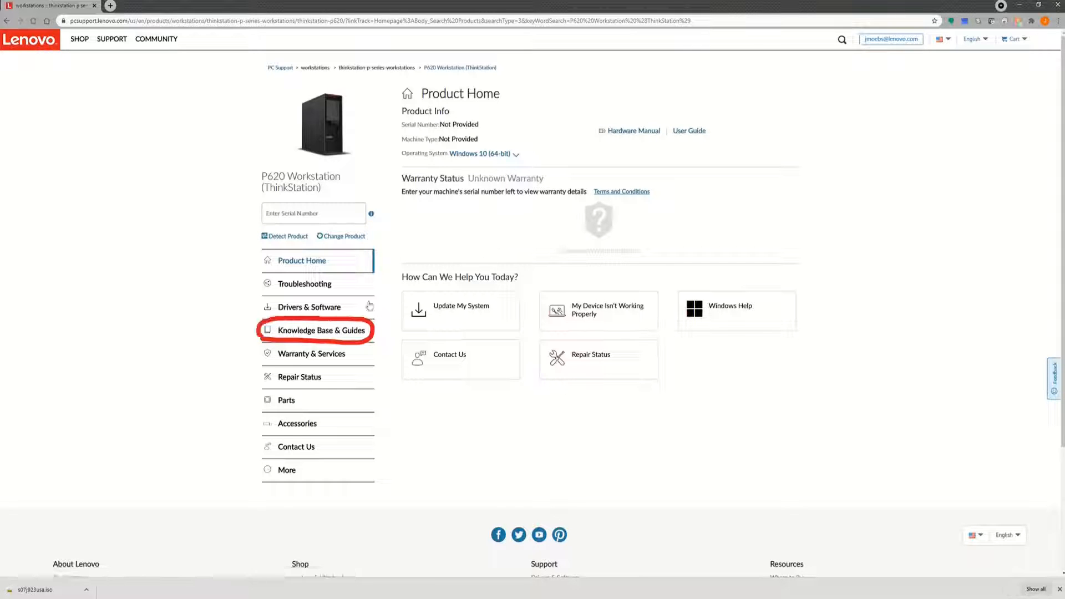
left_click(321, 330)
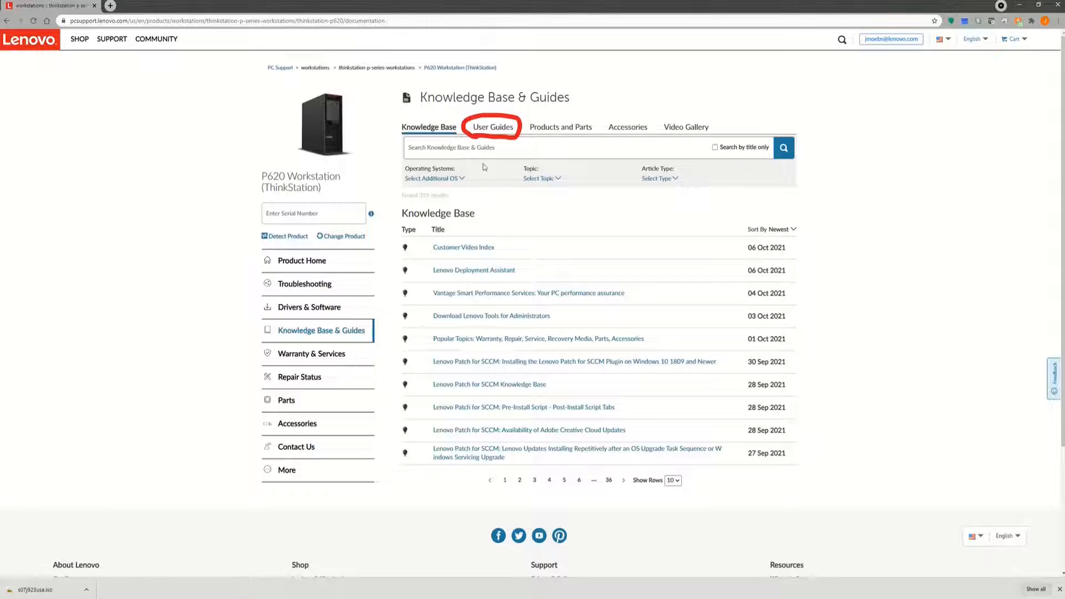
left_click(493, 127)
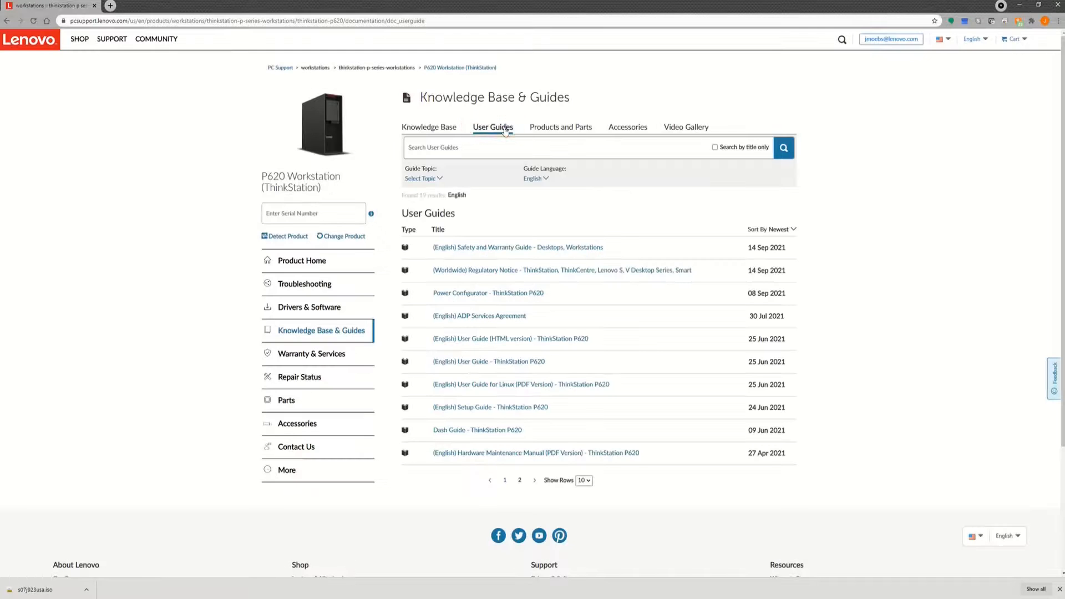
left_click(423, 178)
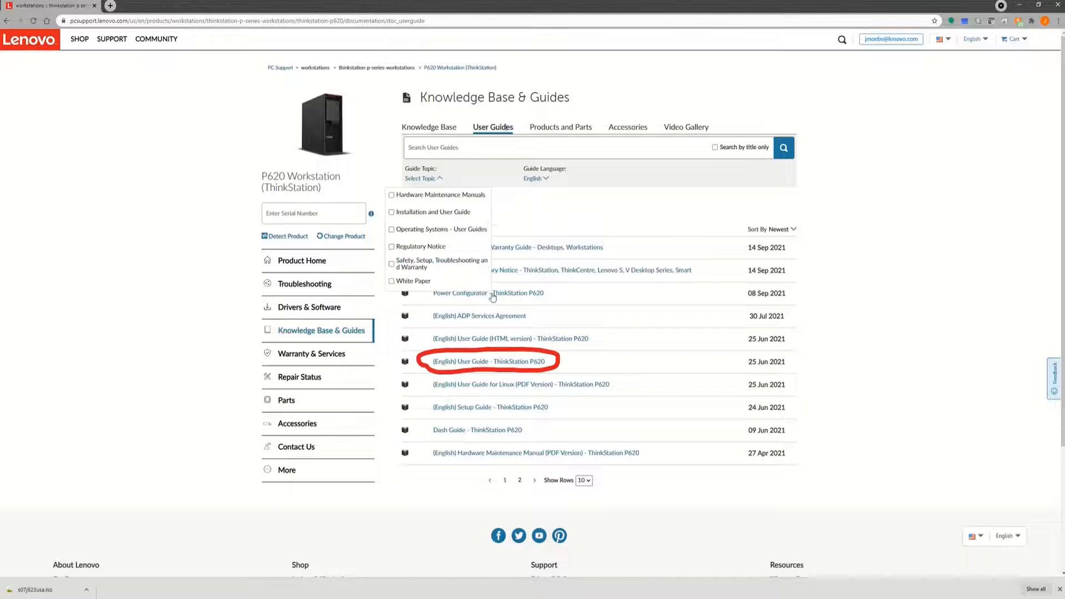
left_click(487, 361)
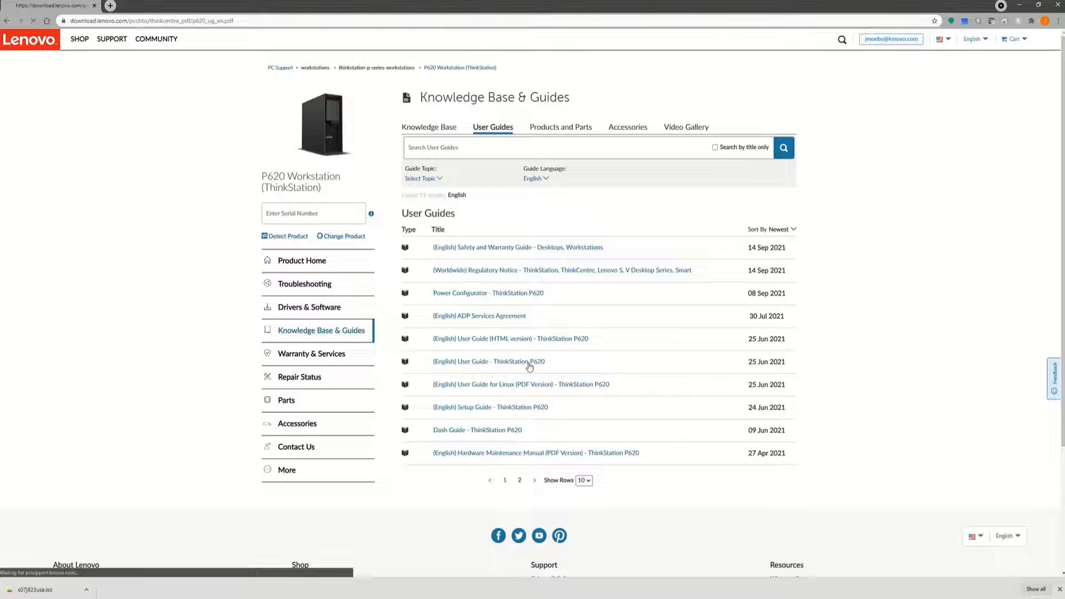
left_click(492, 361)
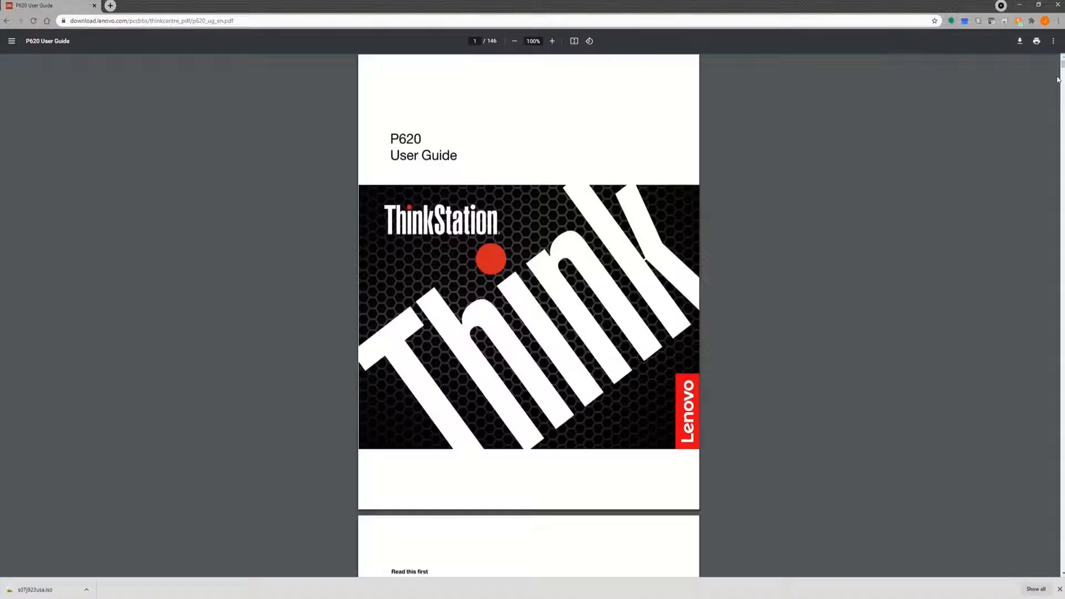
Scroll the user guide to page 11, Figure 1 System board part locations
scroll("down", 3)
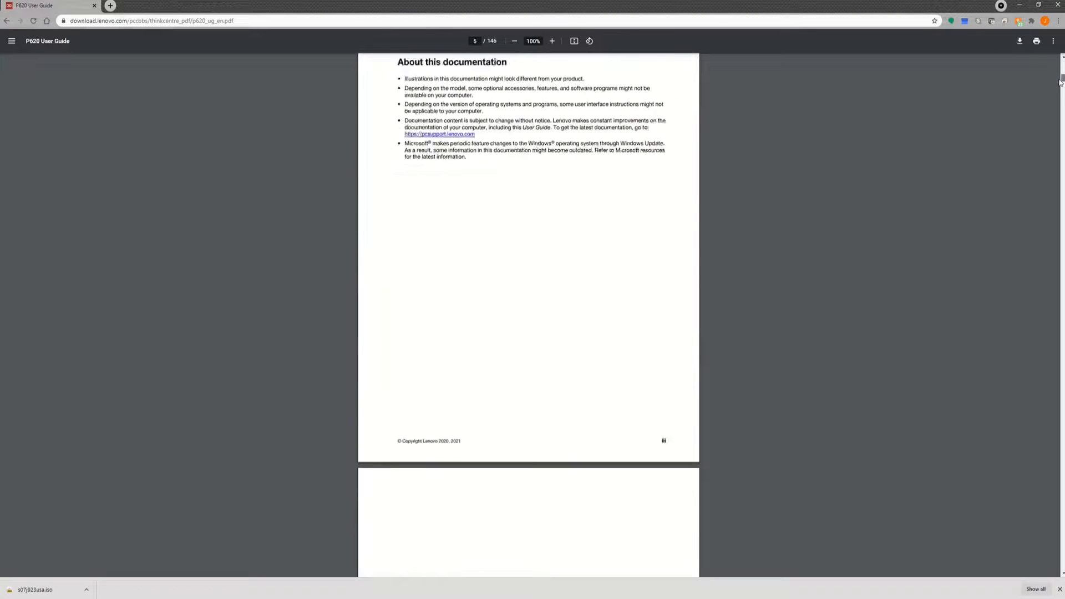
scroll("down", 3)
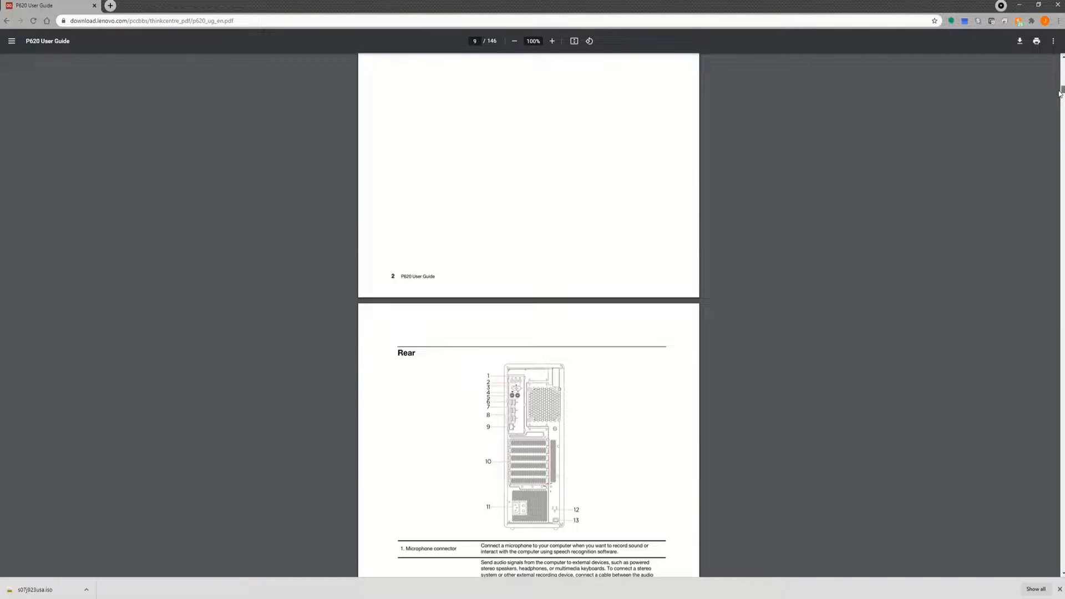
scroll("down", 3)
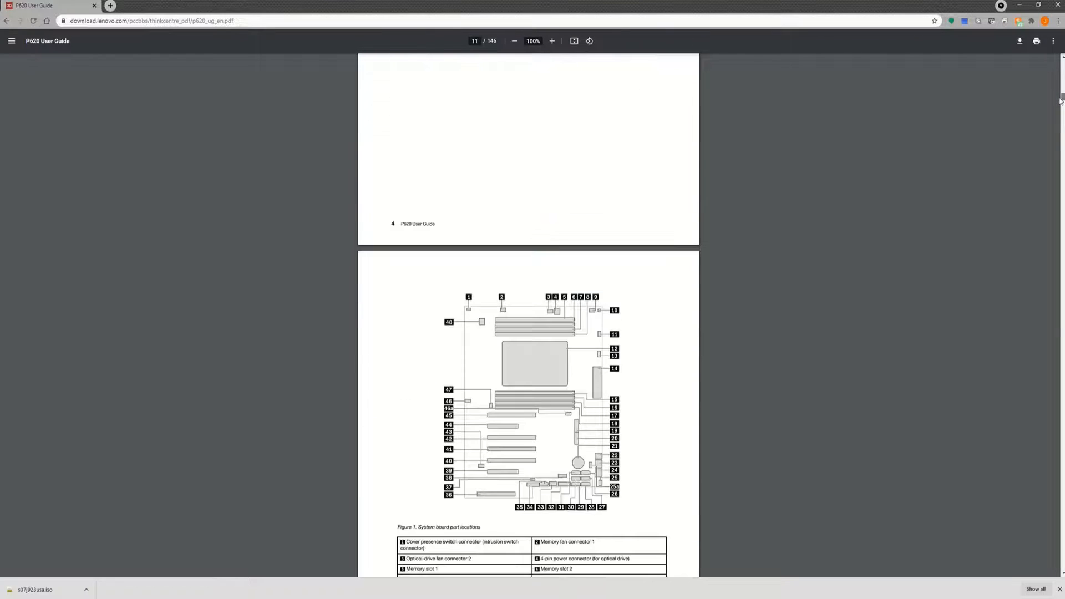
scroll("down", 3)
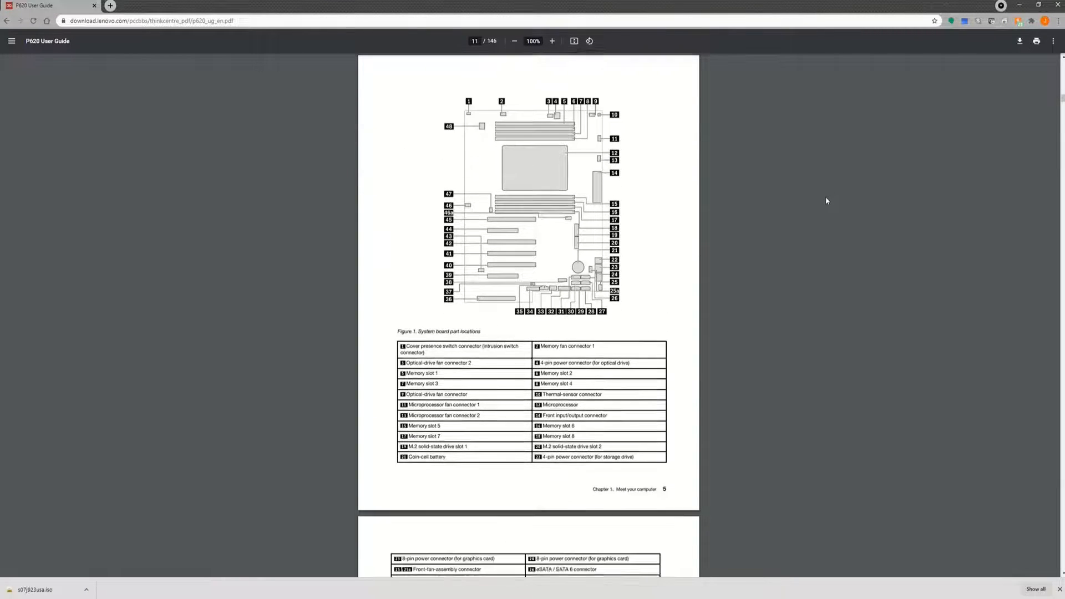
scroll("down", 3)
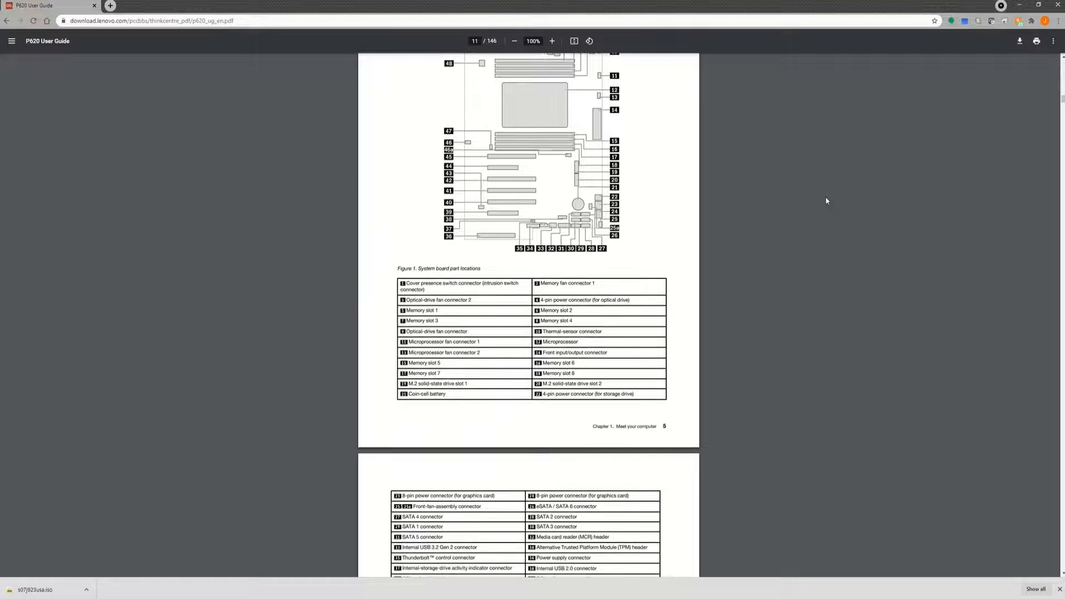
scroll("down", 3)
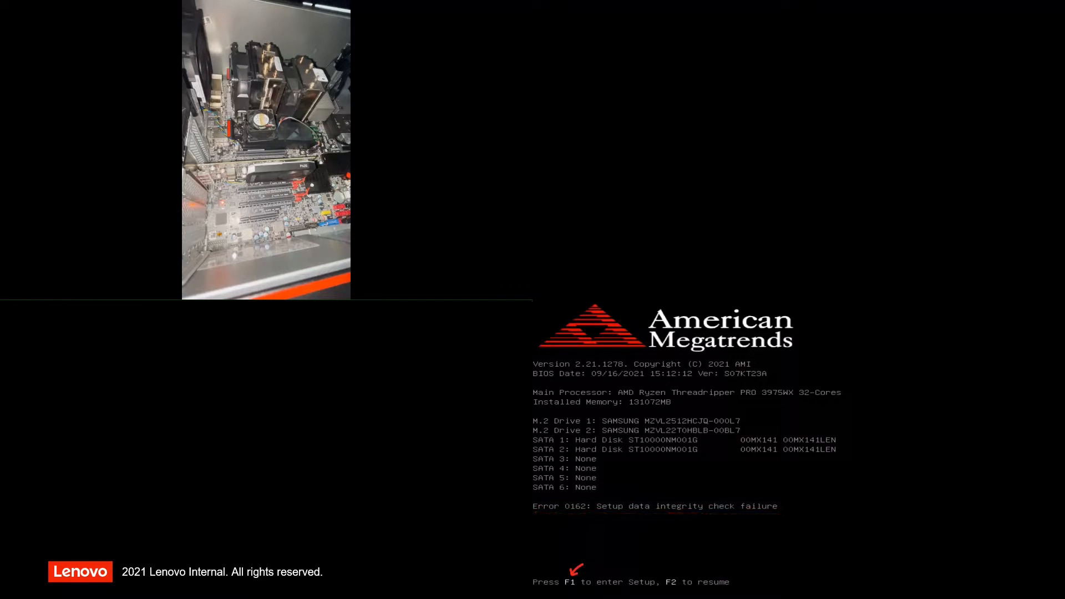
Press F1 at the Error 0162 screen to enter BIOS Setup
key("f1")
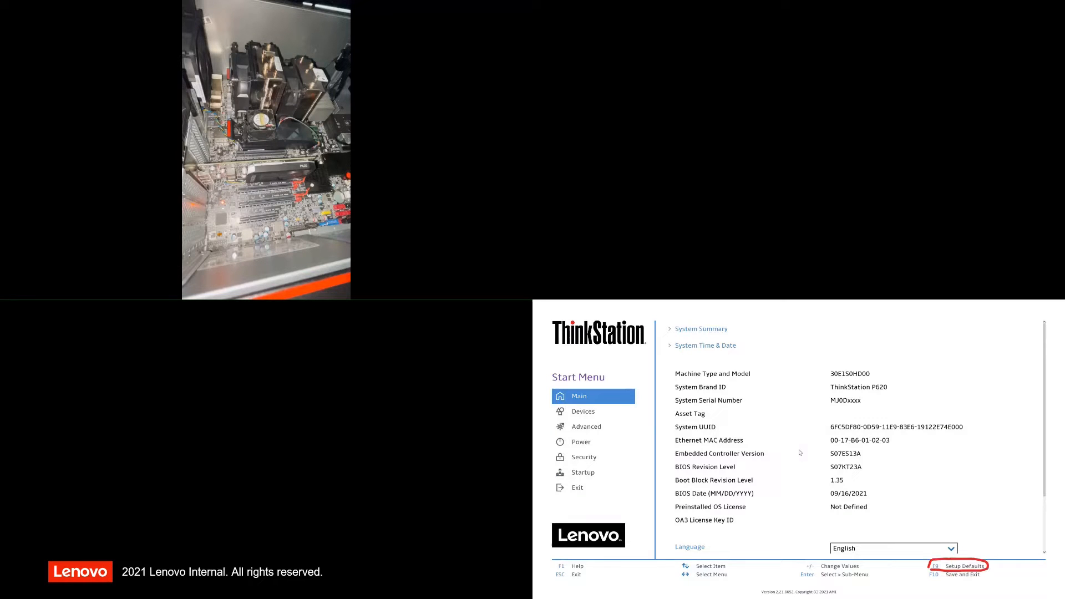